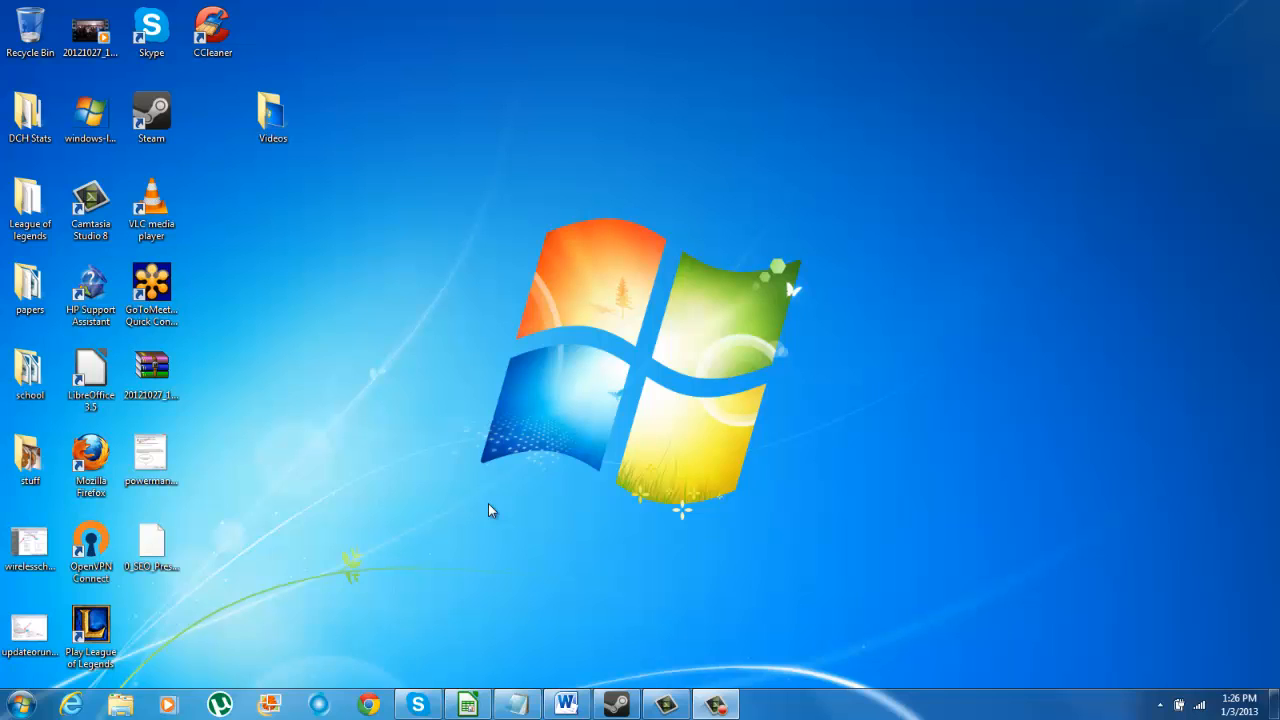
{"action": "mouse_move", "coordinate": [337, 544]}
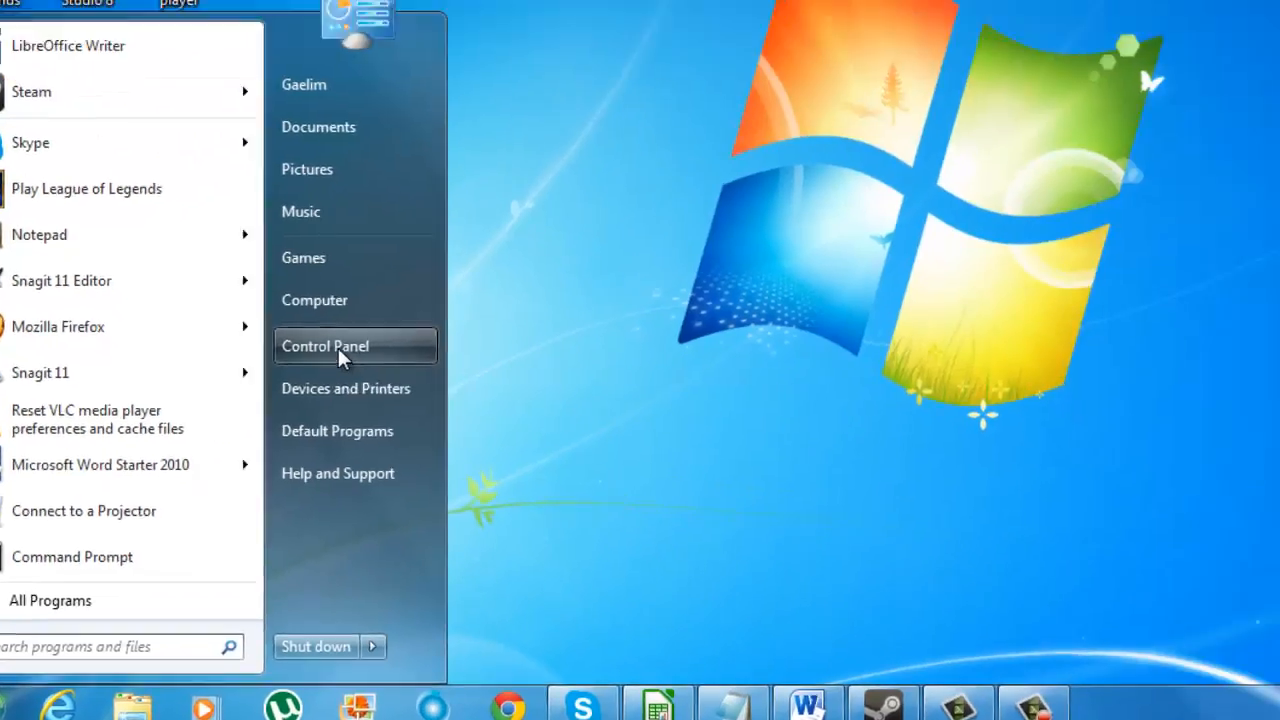
Go from Control Panel through Hardware and Sound to the Power Options page.
{"action": "left_click", "coordinate": [325, 345]}
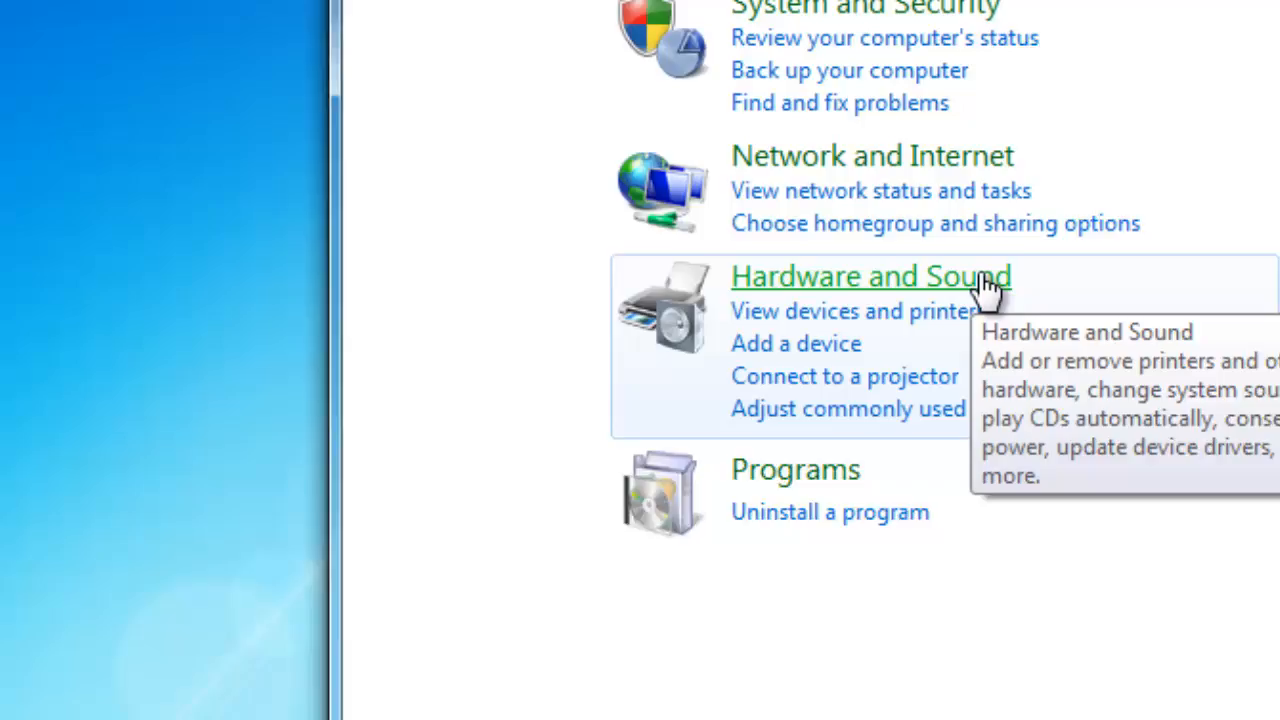
{"action": "left_click", "coordinate": [871, 276]}
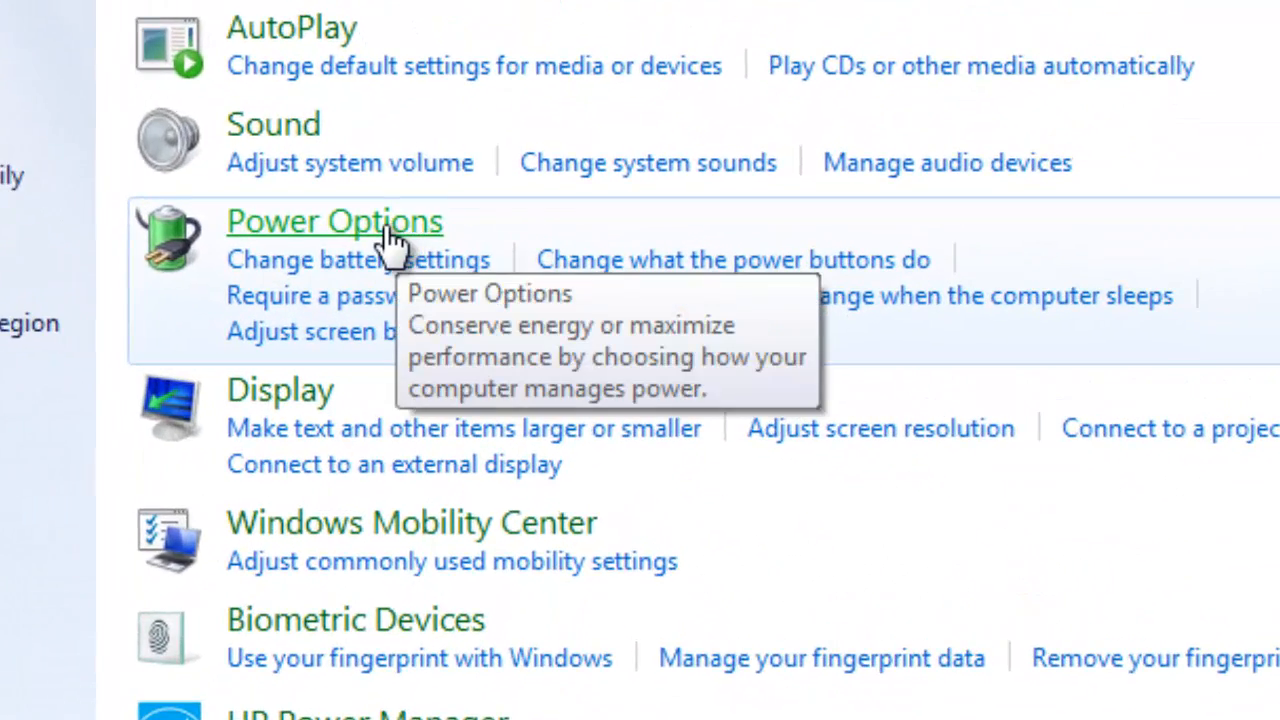
{"action": "left_click", "coordinate": [334, 221]}
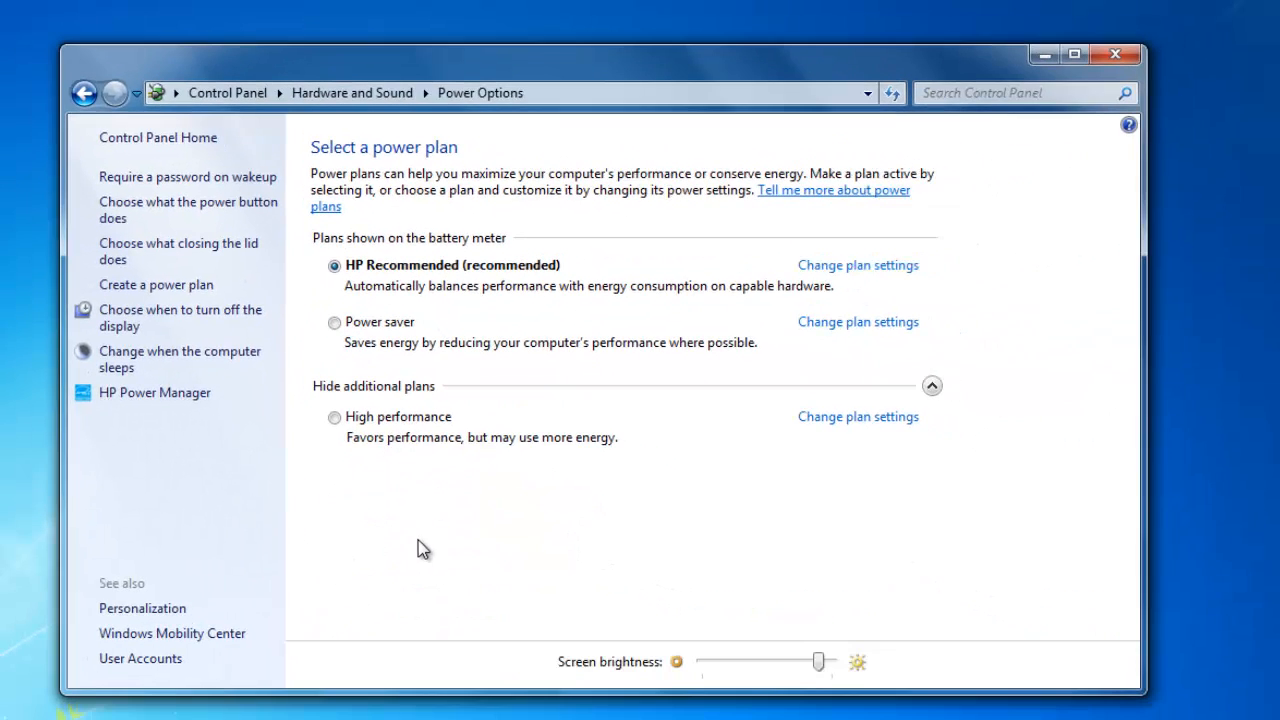
{"action": "mouse_move", "coordinate": [482, 522]}
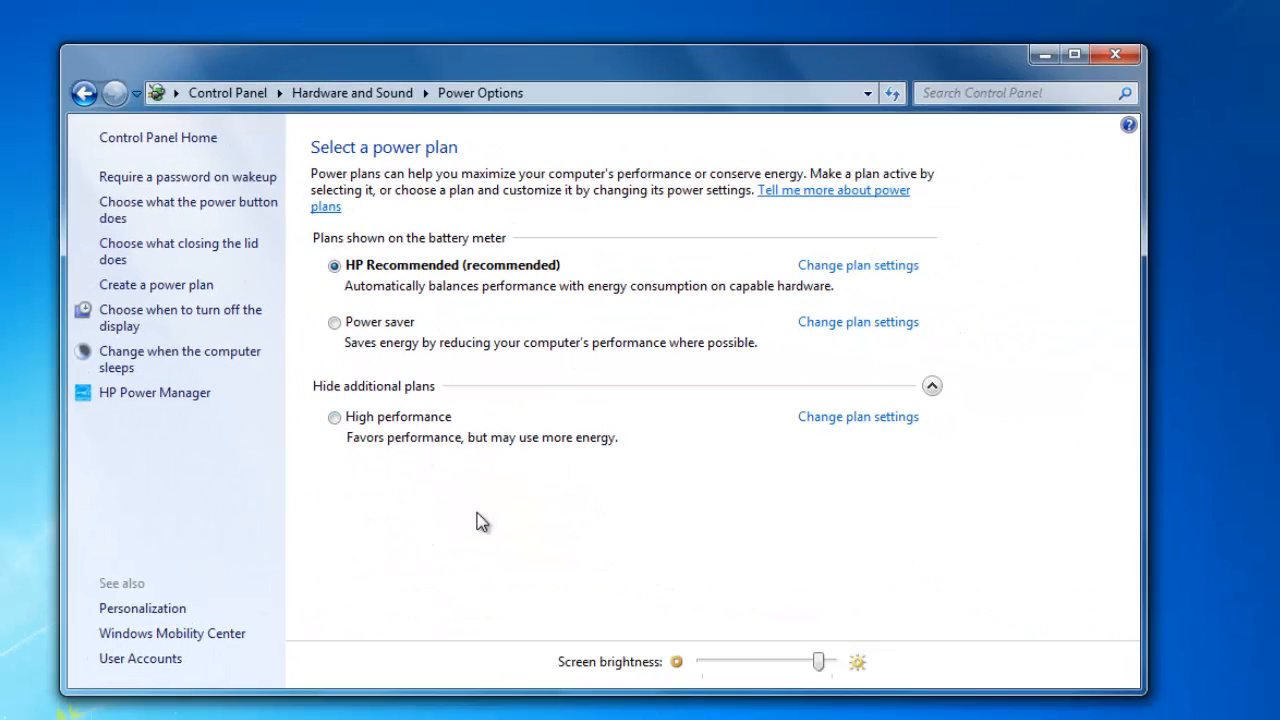
{"action": "mouse_move", "coordinate": [370, 278]}
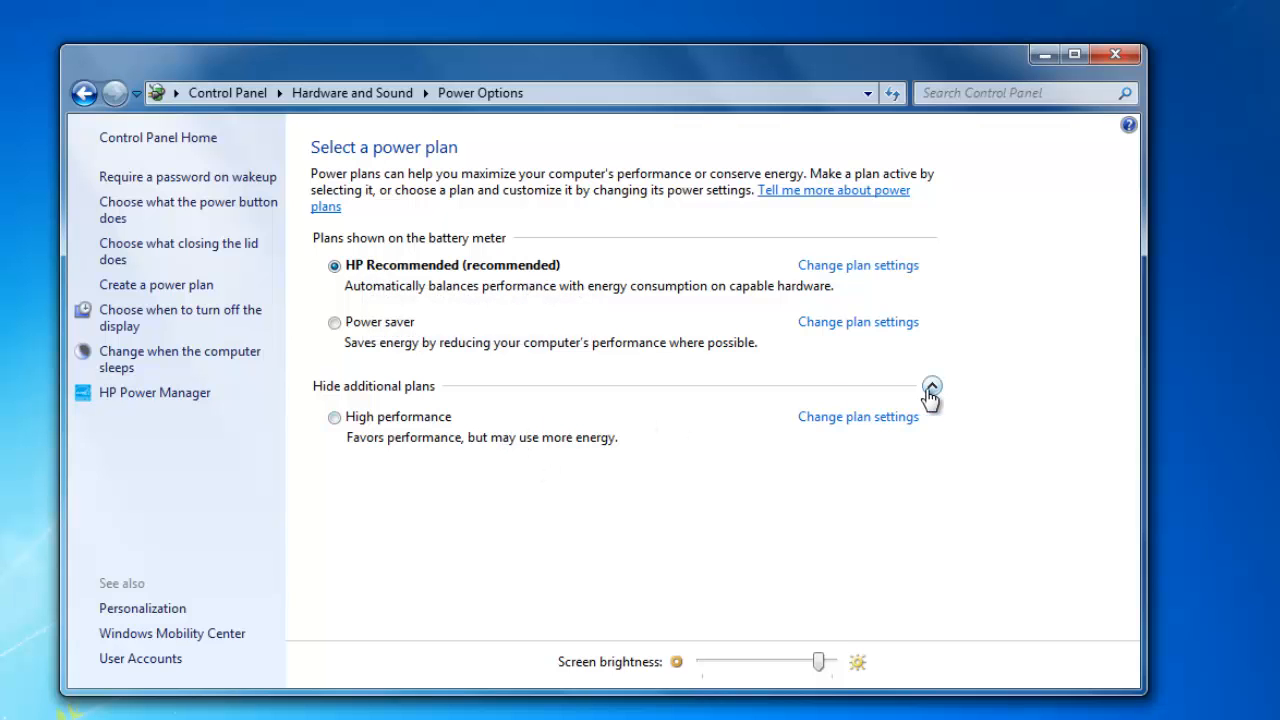
{"action": "left_click", "coordinate": [931, 387]}
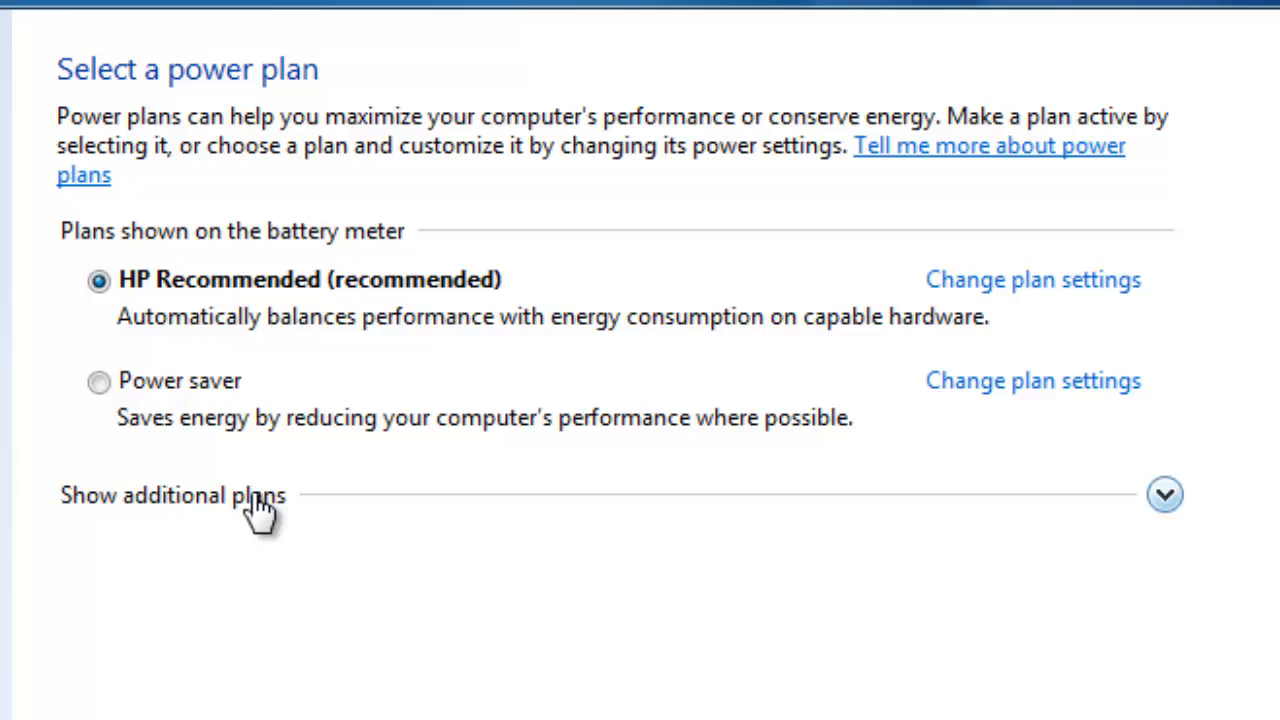
{"action": "mouse_move", "coordinate": [770, 505]}
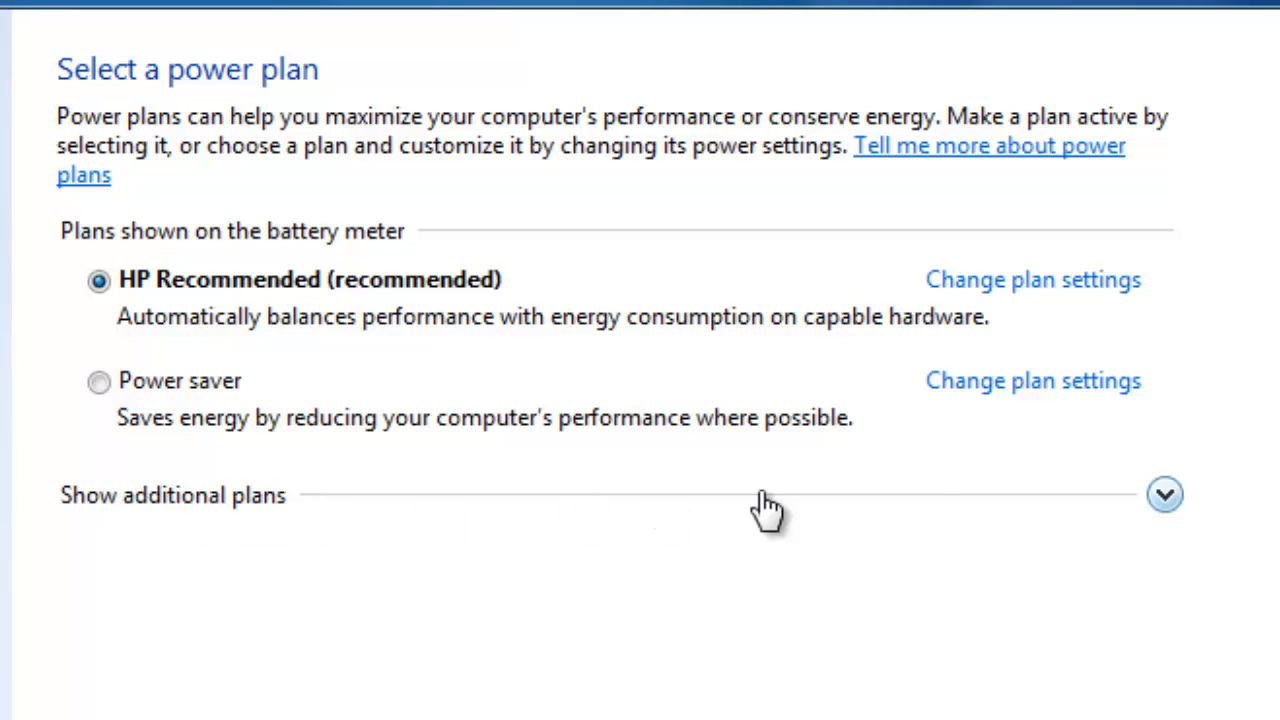
{"action": "left_click", "coordinate": [1164, 494]}
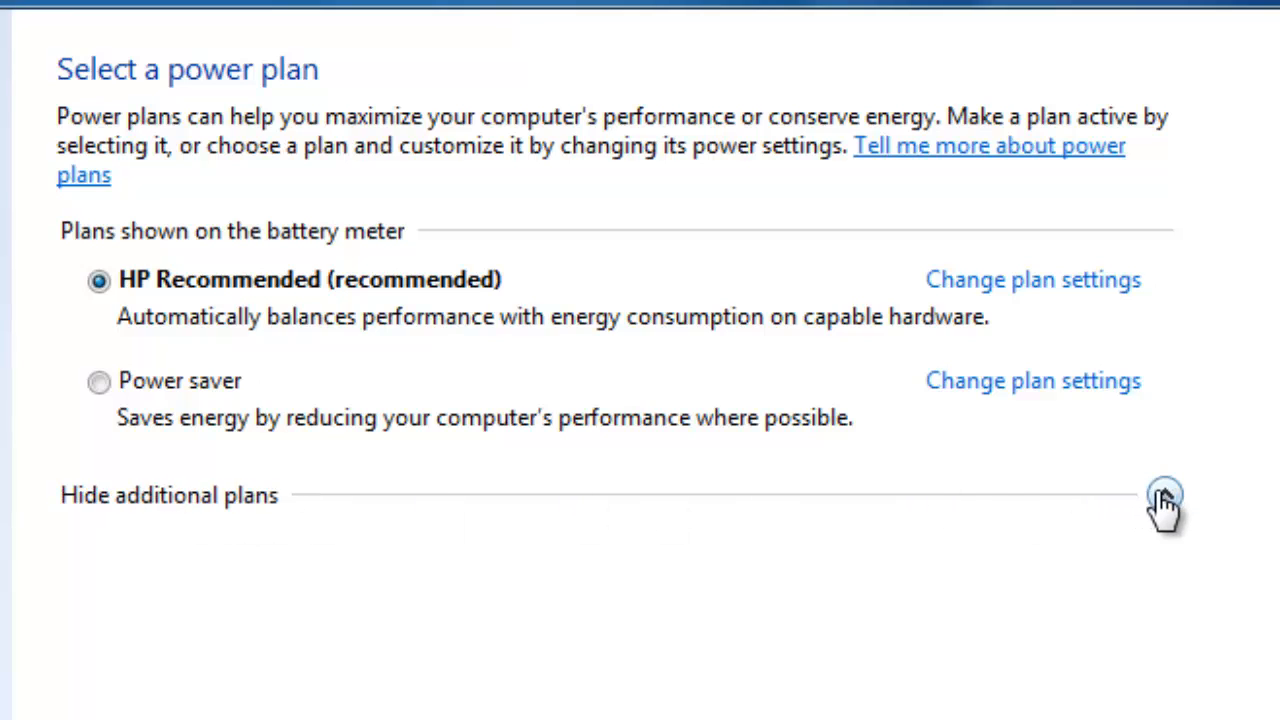
{"action": "left_click", "coordinate": [1165, 494]}
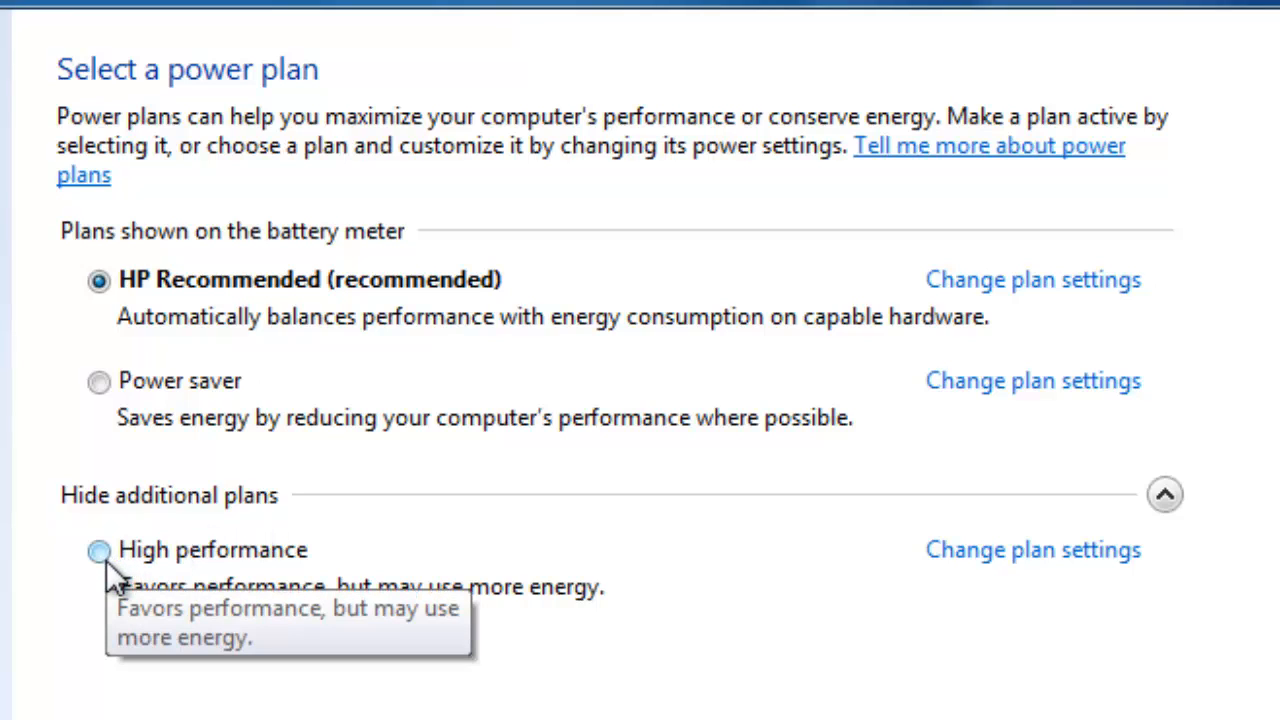
Select the High performance plan under additional plans, replacing HP Recommended.
{"action": "left_click", "coordinate": [98, 550]}
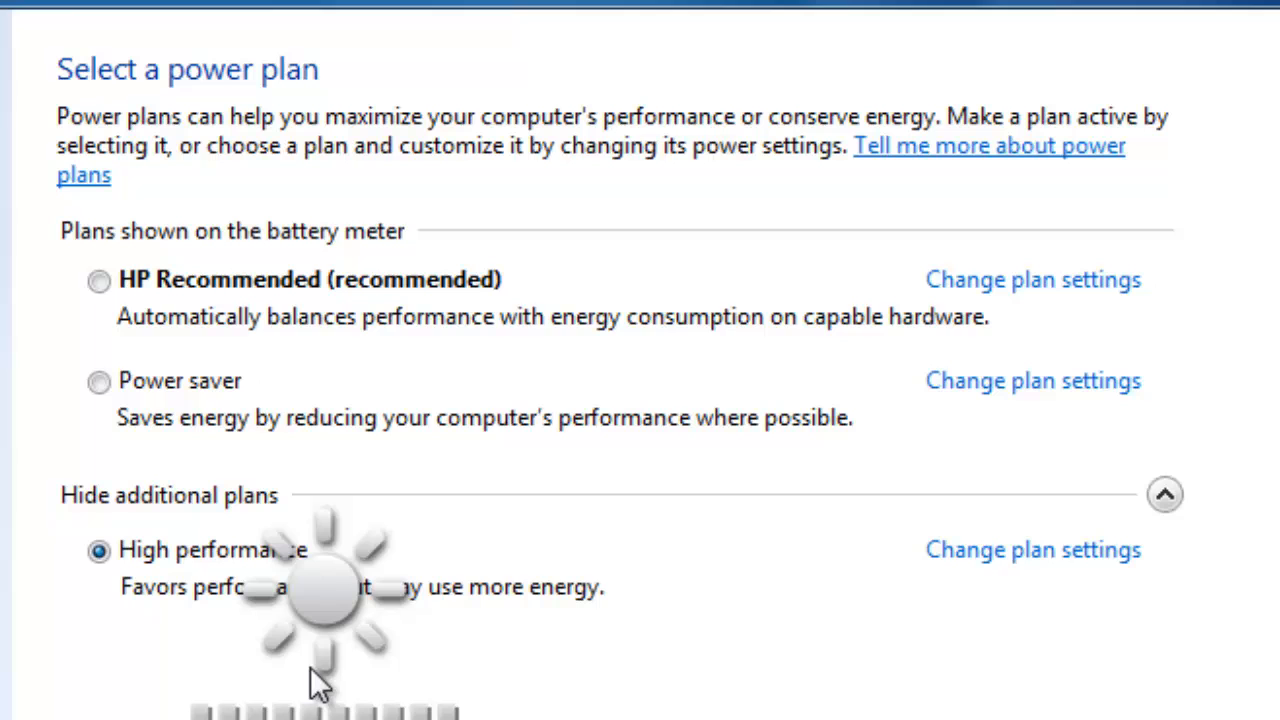
{"action": "mouse_move", "coordinate": [220, 645]}
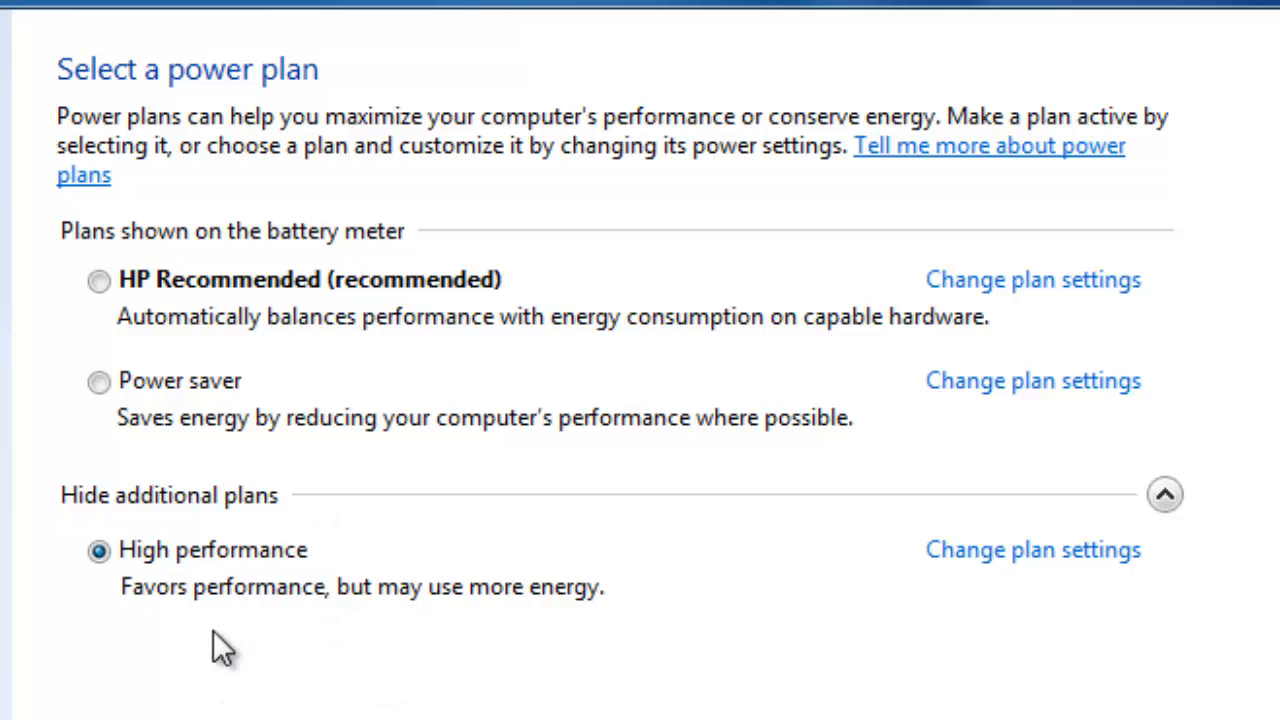